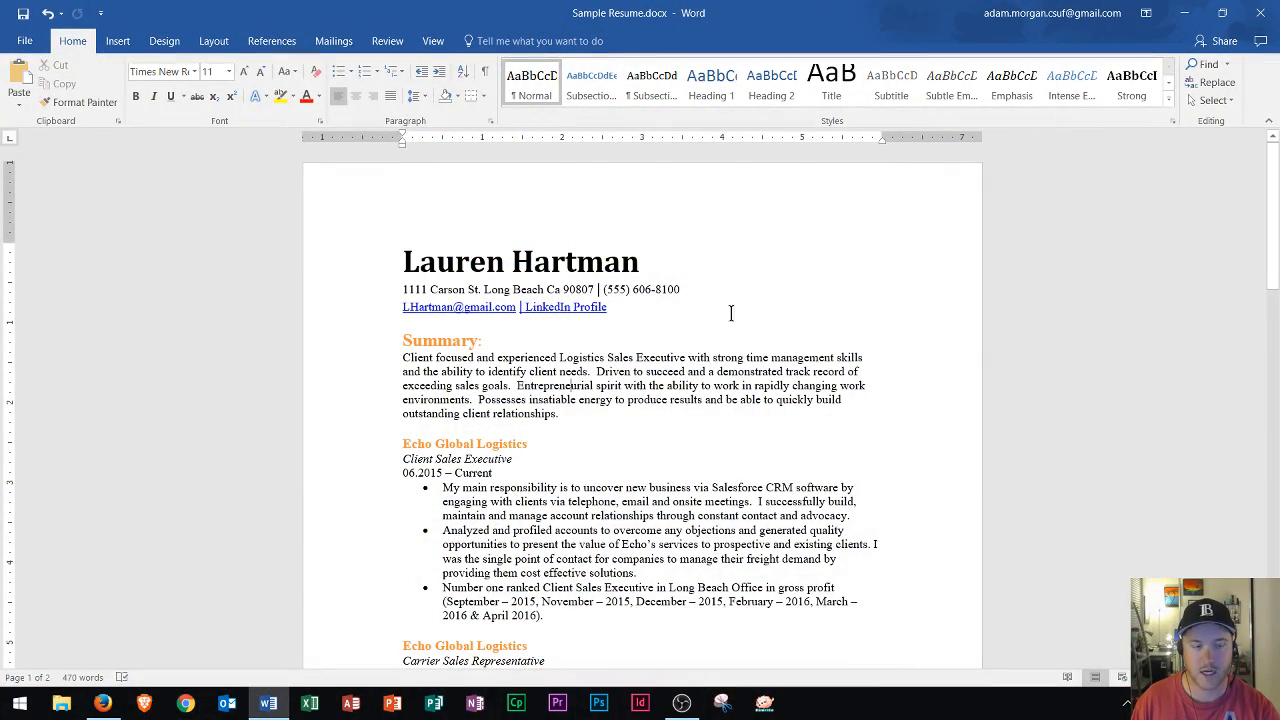
Step: Open File > Export > Create PDF/XPS Document to bring up the resume's PDF export dialog
scroll(down, 3)
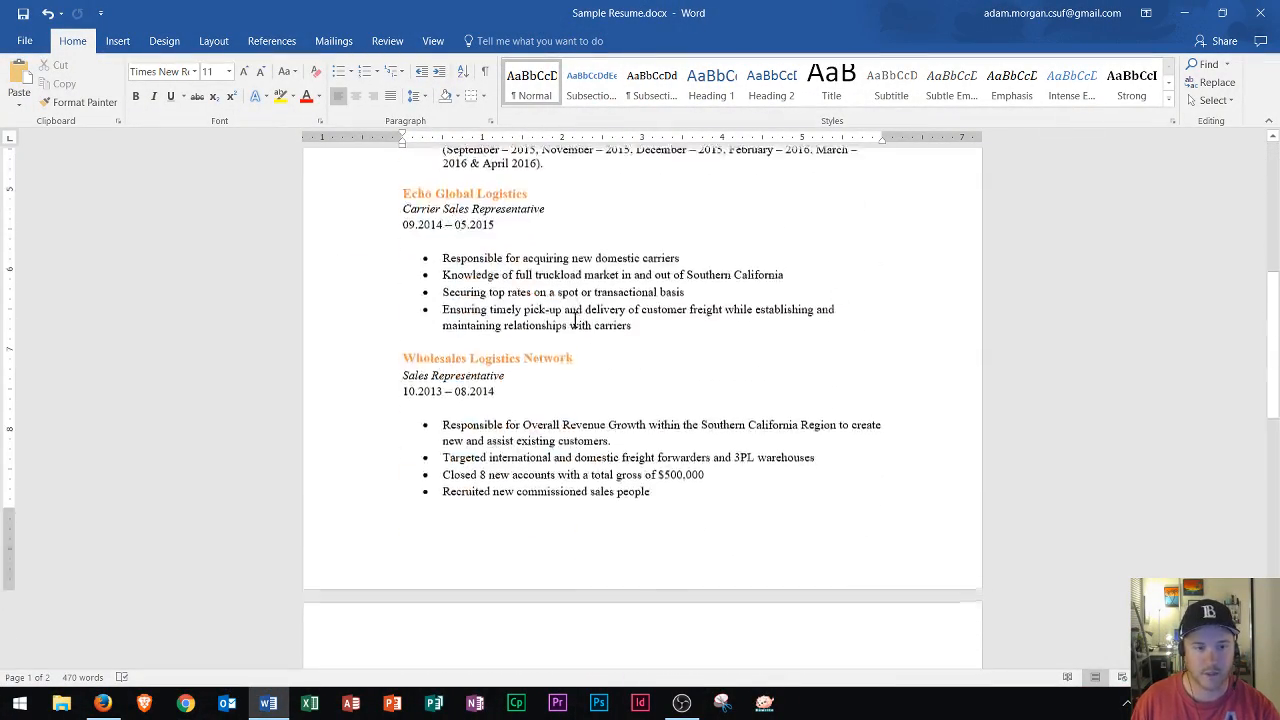
scroll(down, 3)
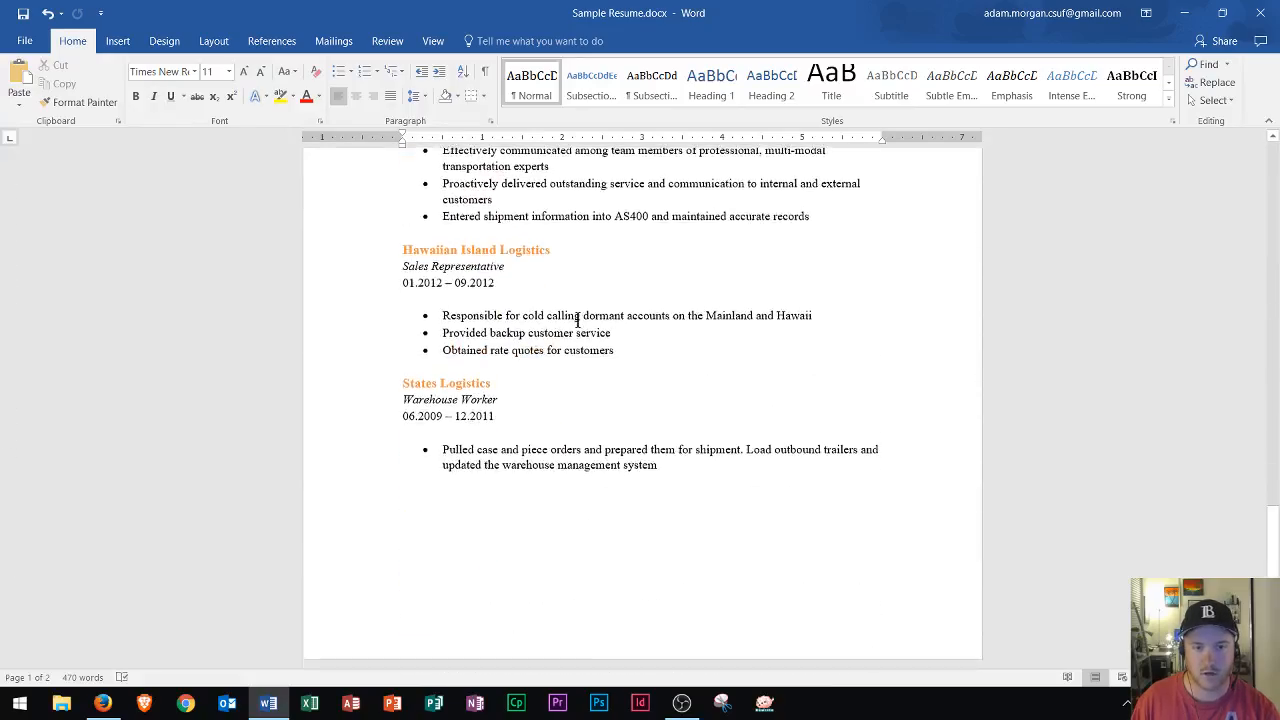
scroll(up, 3)
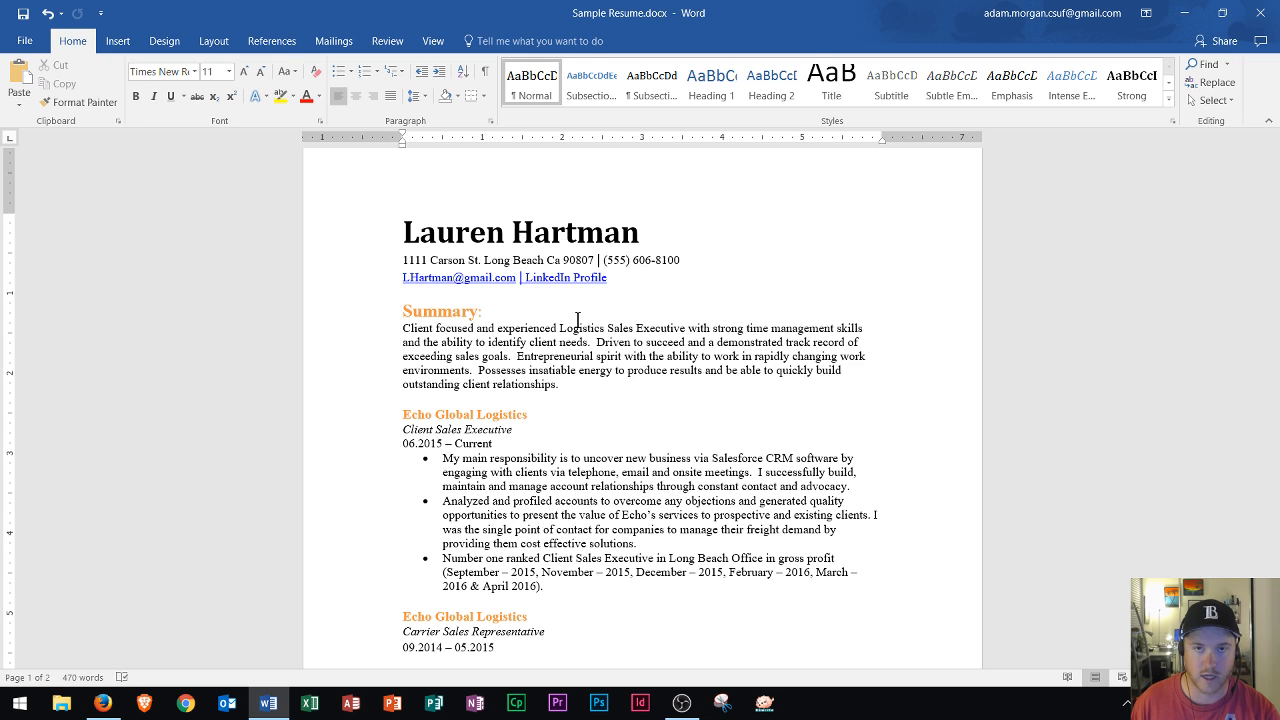
mouse_move(282, 218)
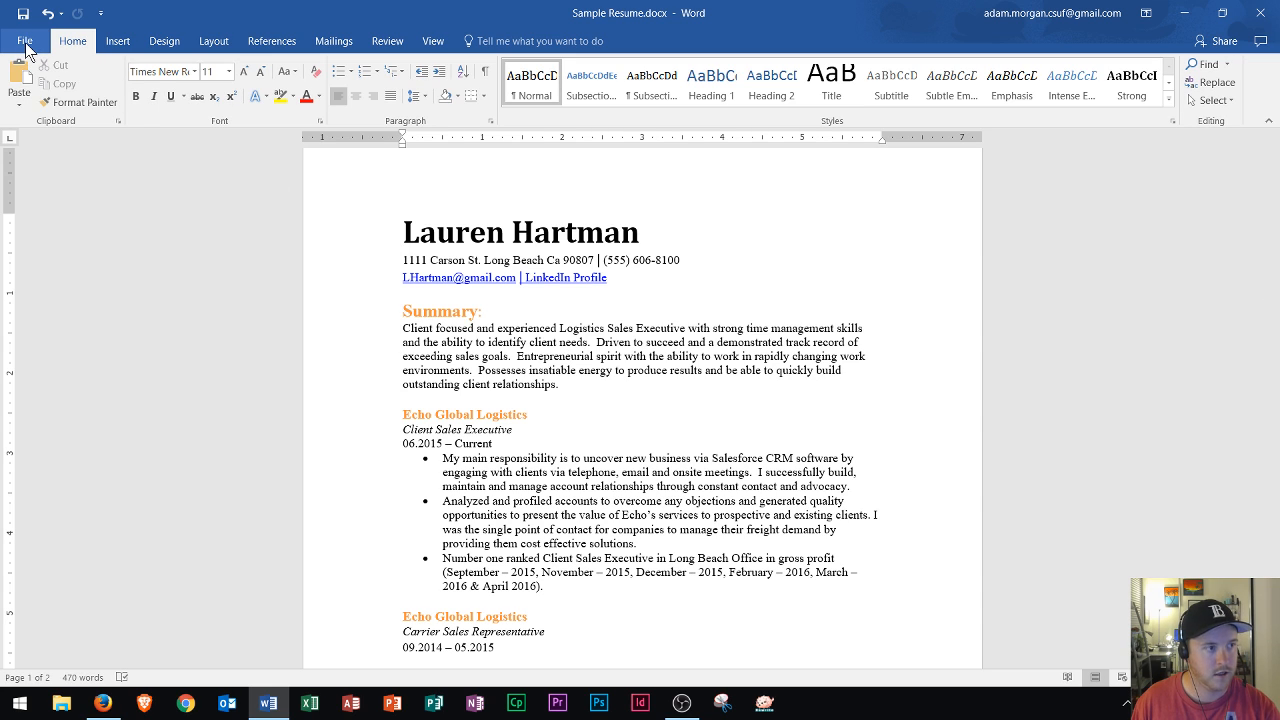
click(24, 41)
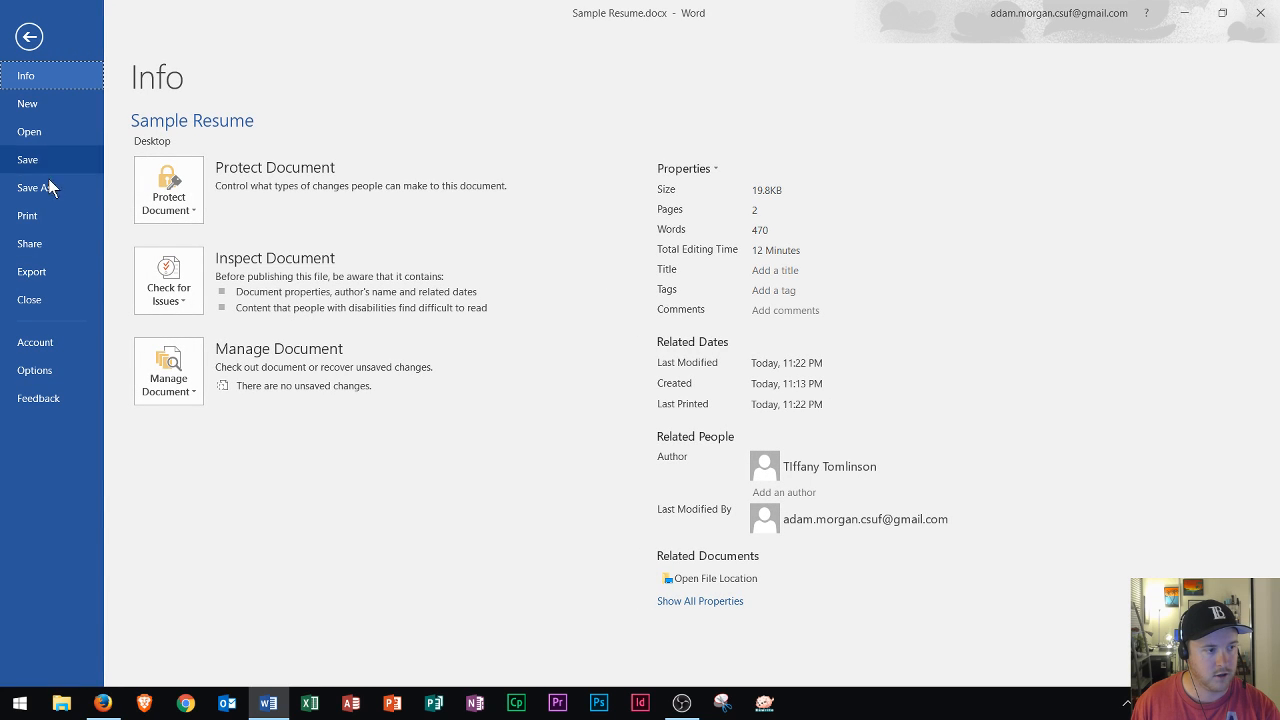
mouse_move(31, 271)
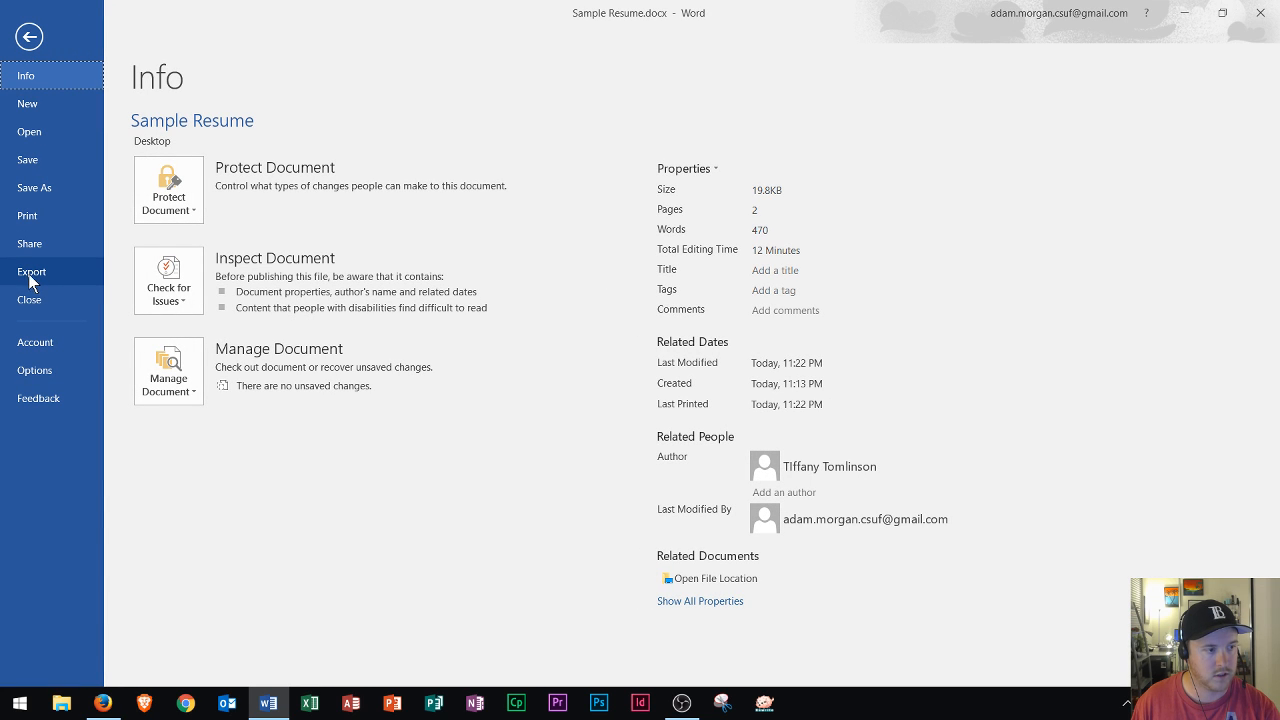
click(31, 271)
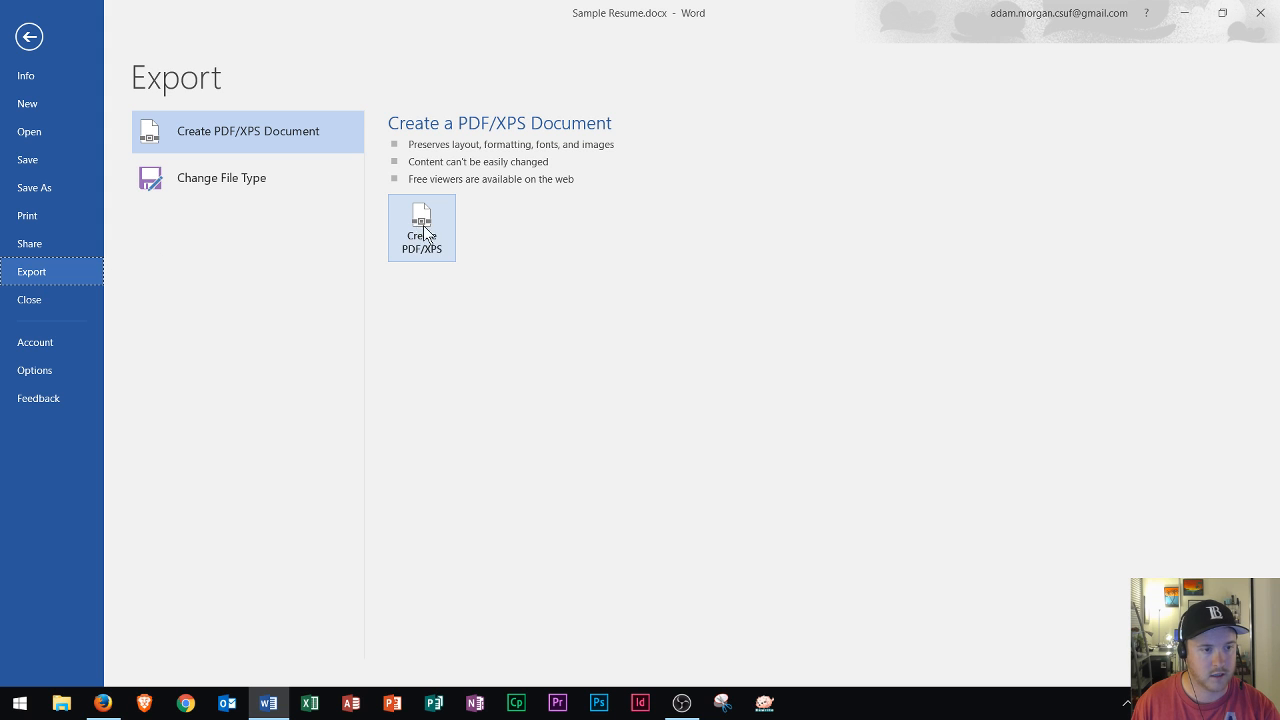
mouse_move(449, 224)
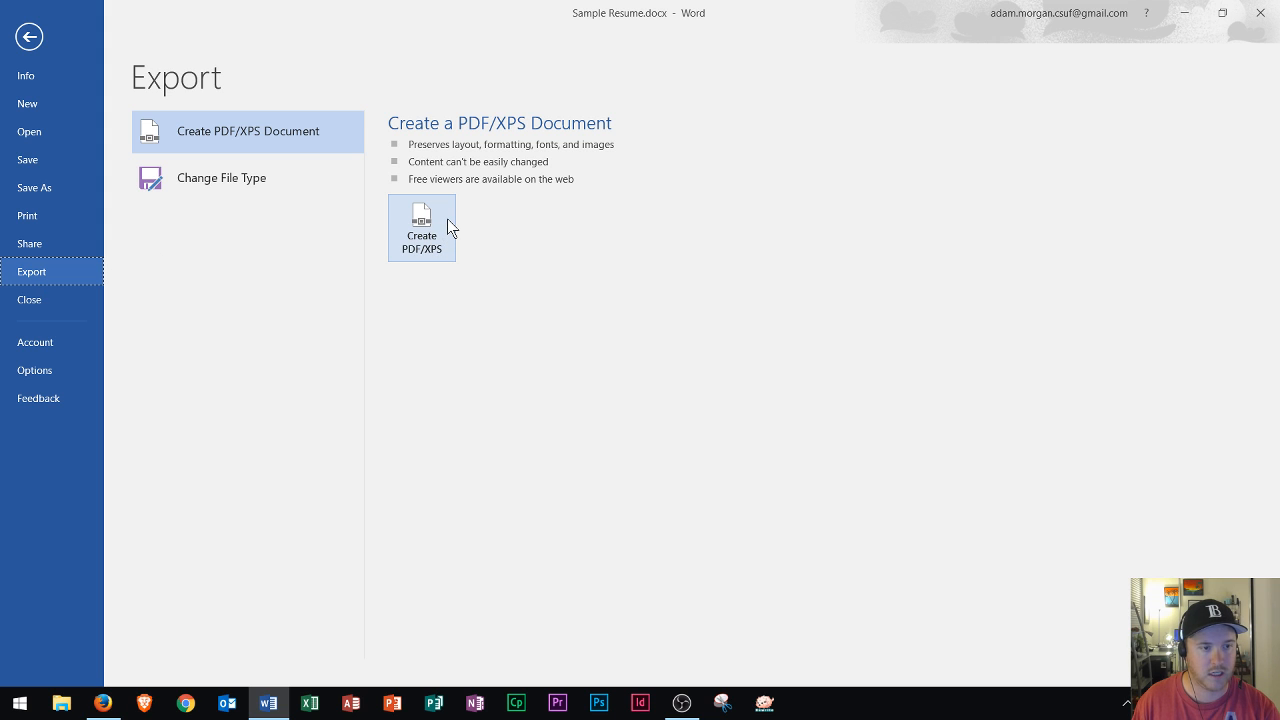
click(29, 37)
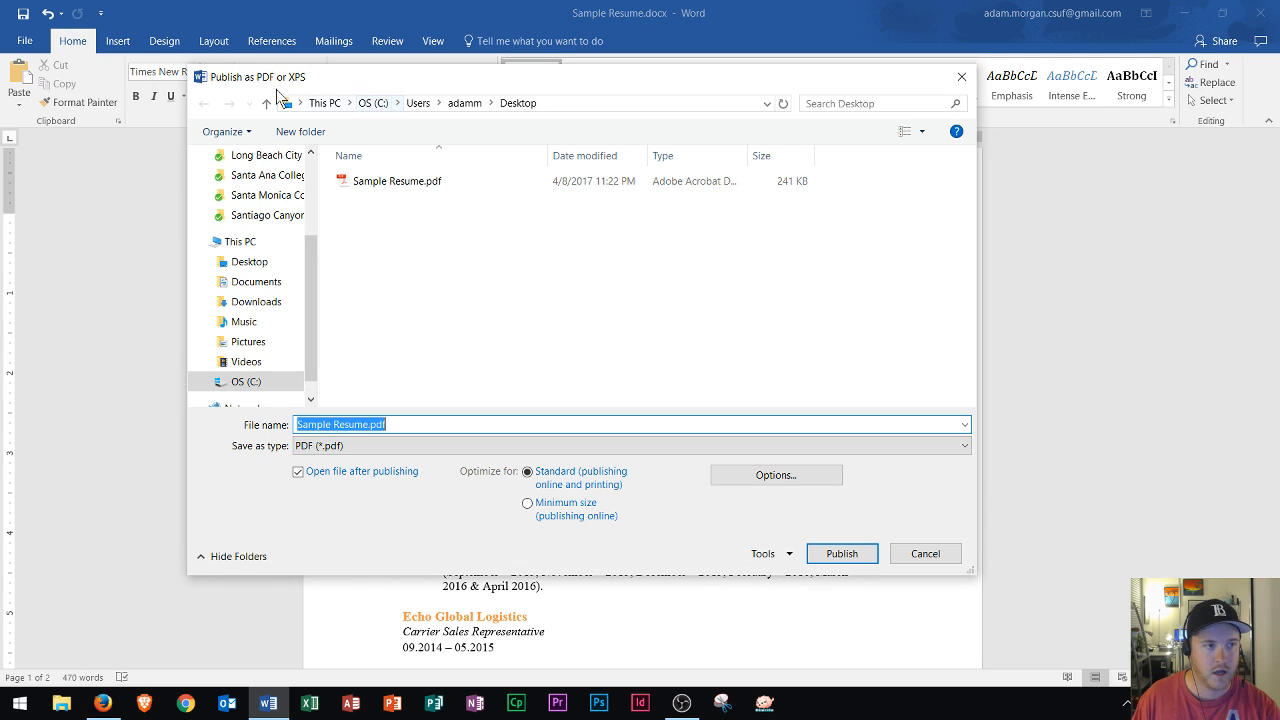
mouse_move(303, 92)
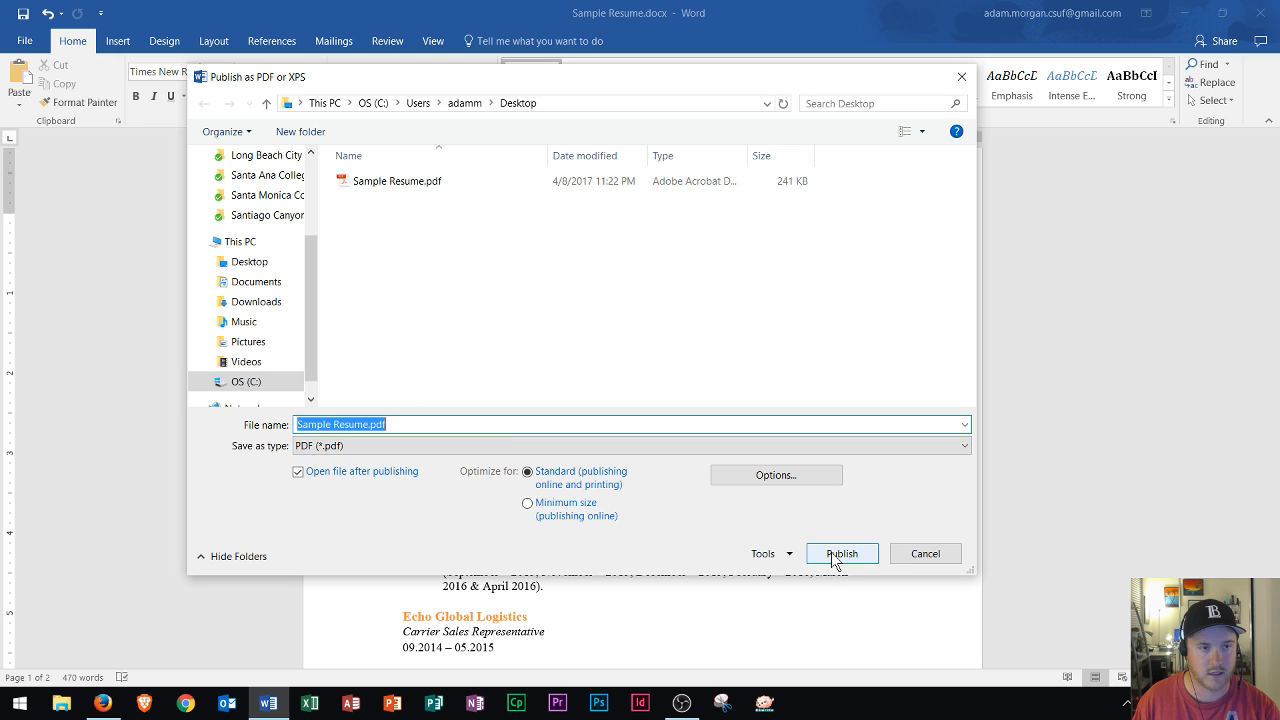
Step: Publish the resume as Sample Resume.pdf on the Desktop, opening it in Acrobat Reader
click(841, 553)
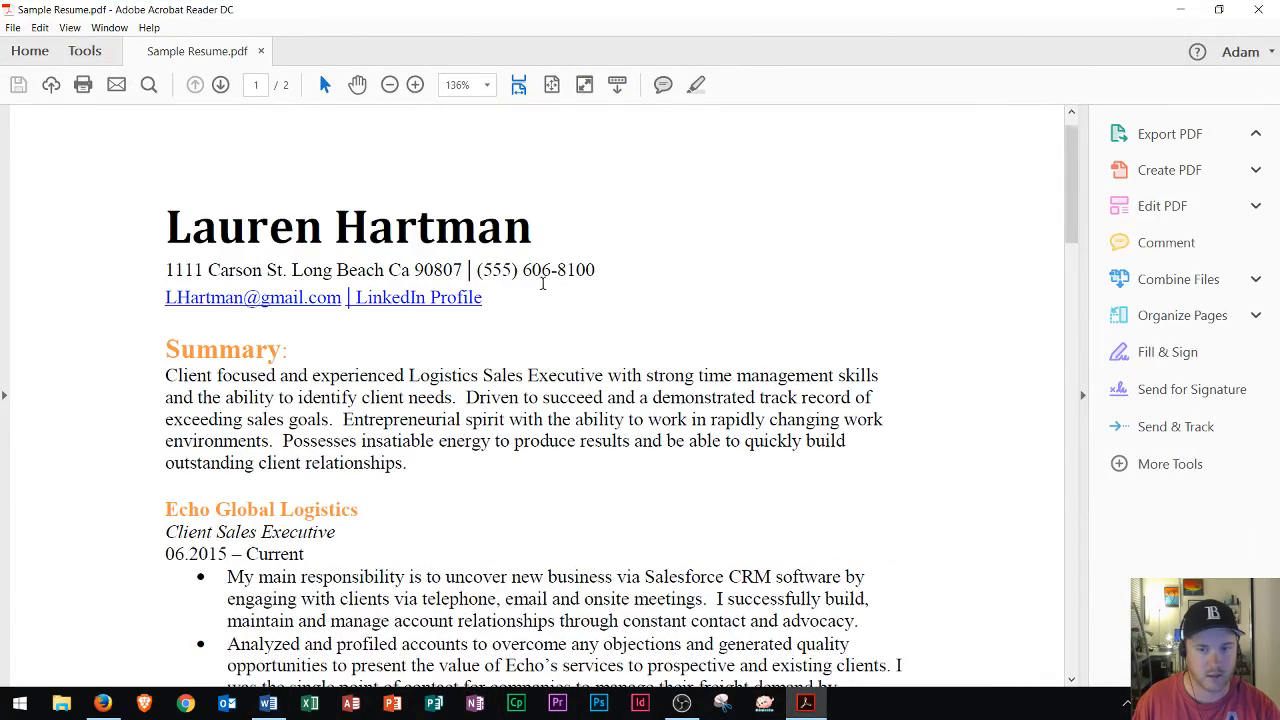
scroll(down, 3)
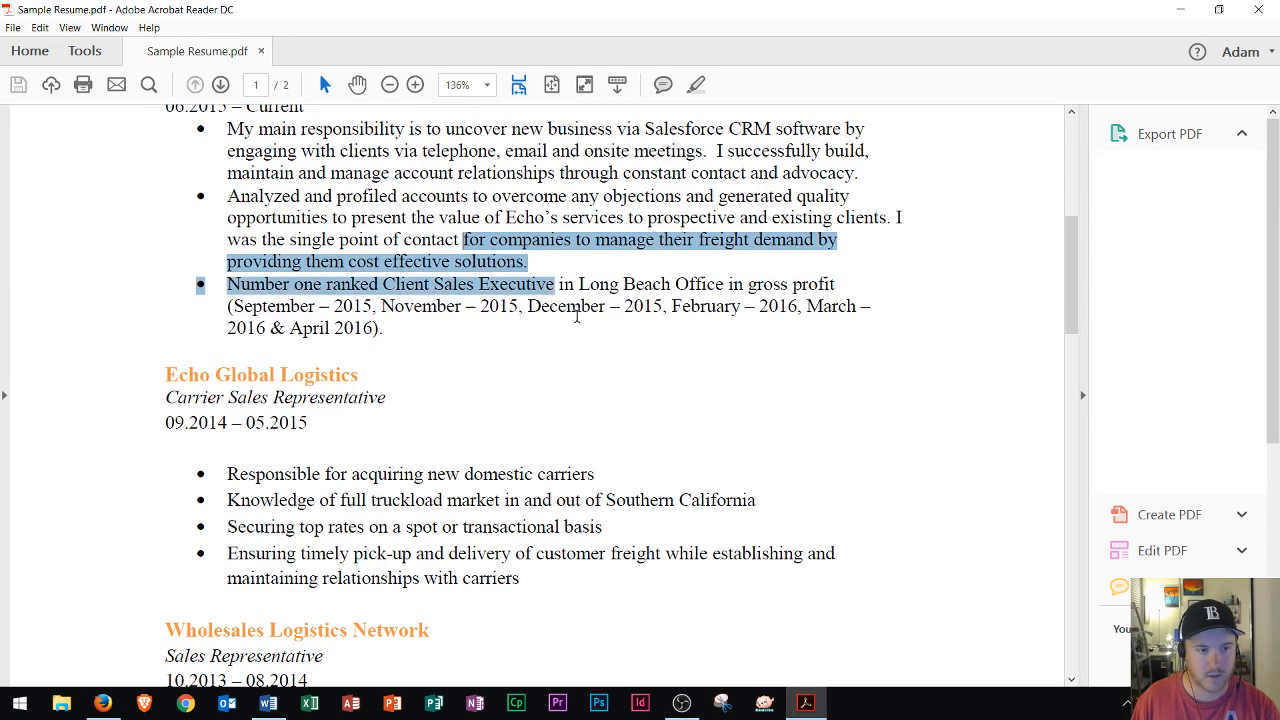
scroll(down, 3)
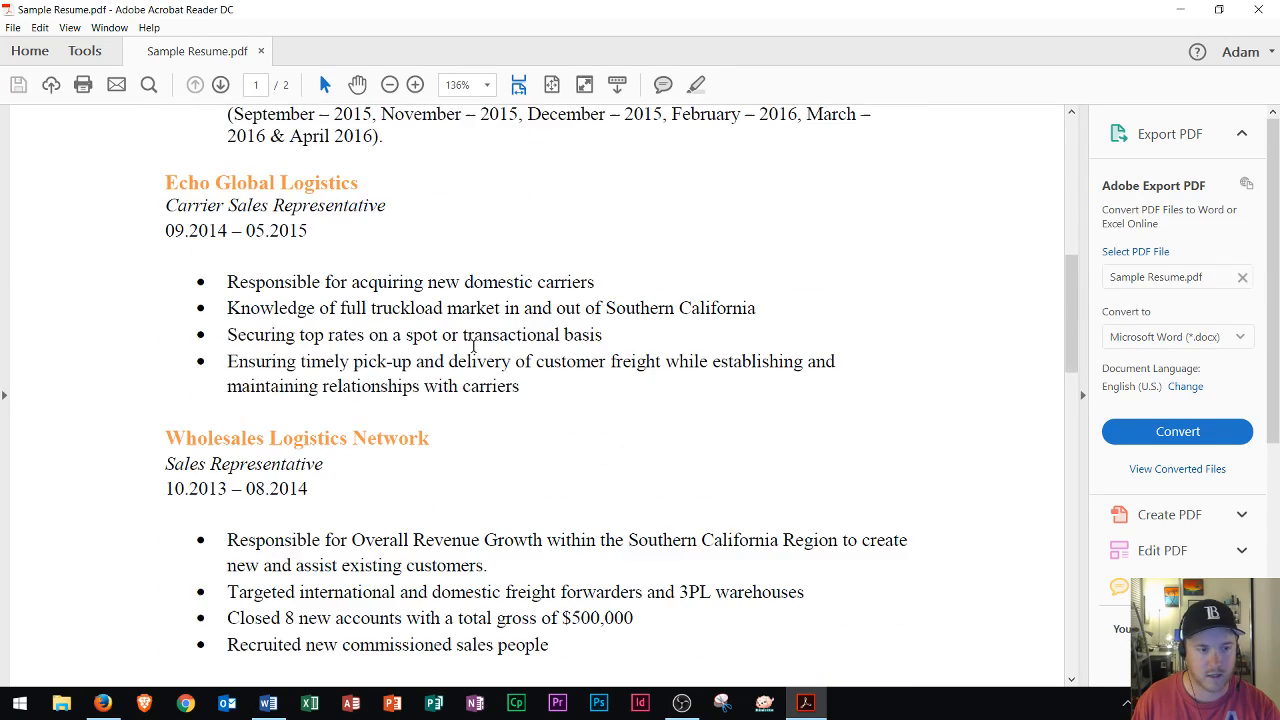
scroll(down, 3)
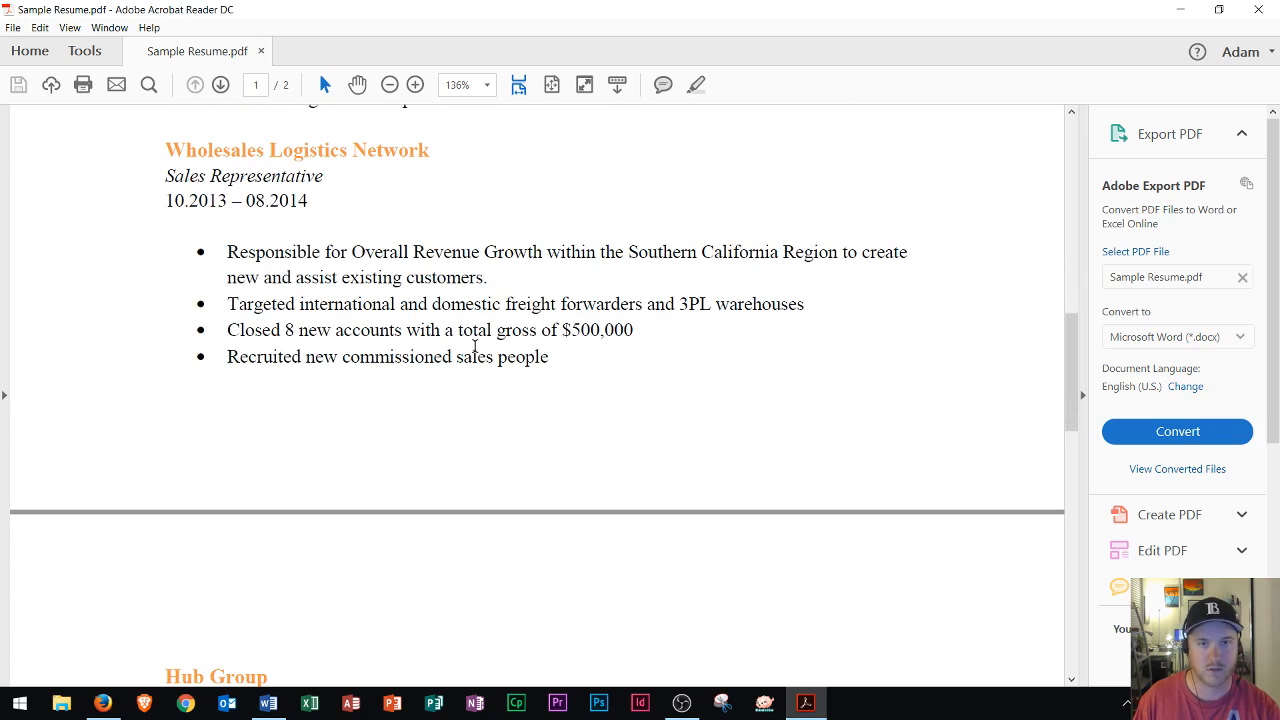
scroll(down, 3)
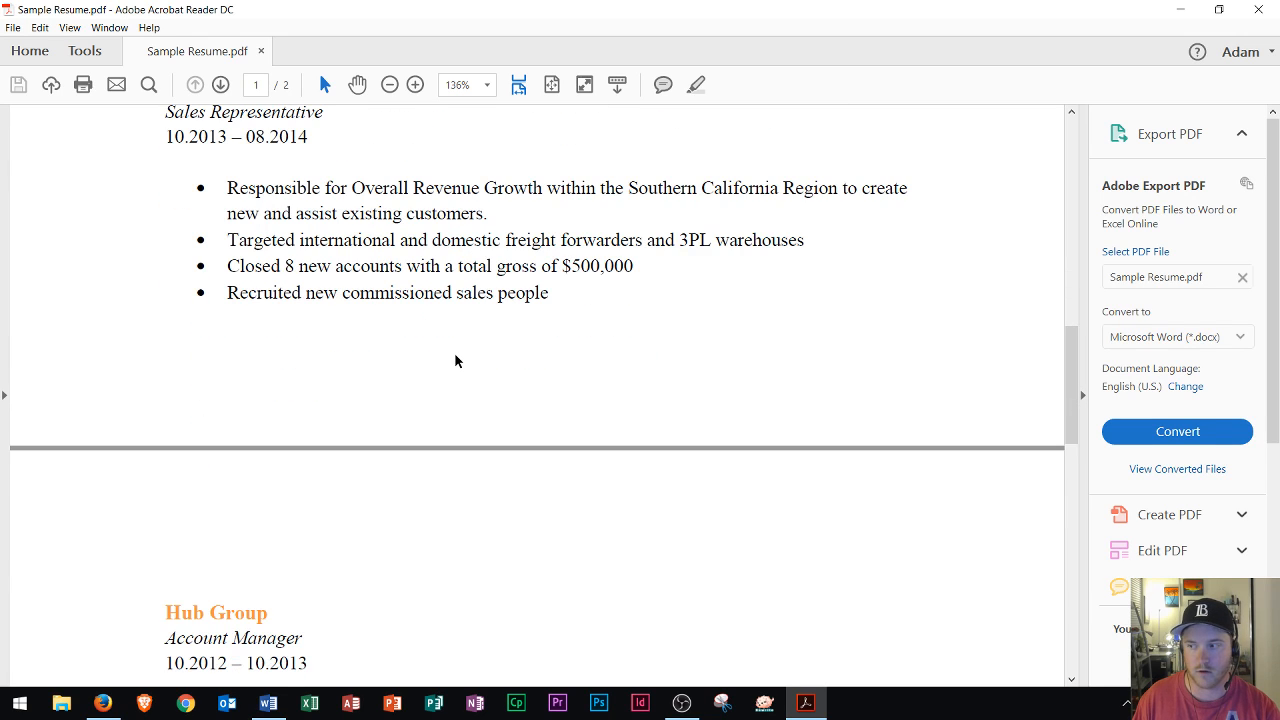
scroll(down, 3)
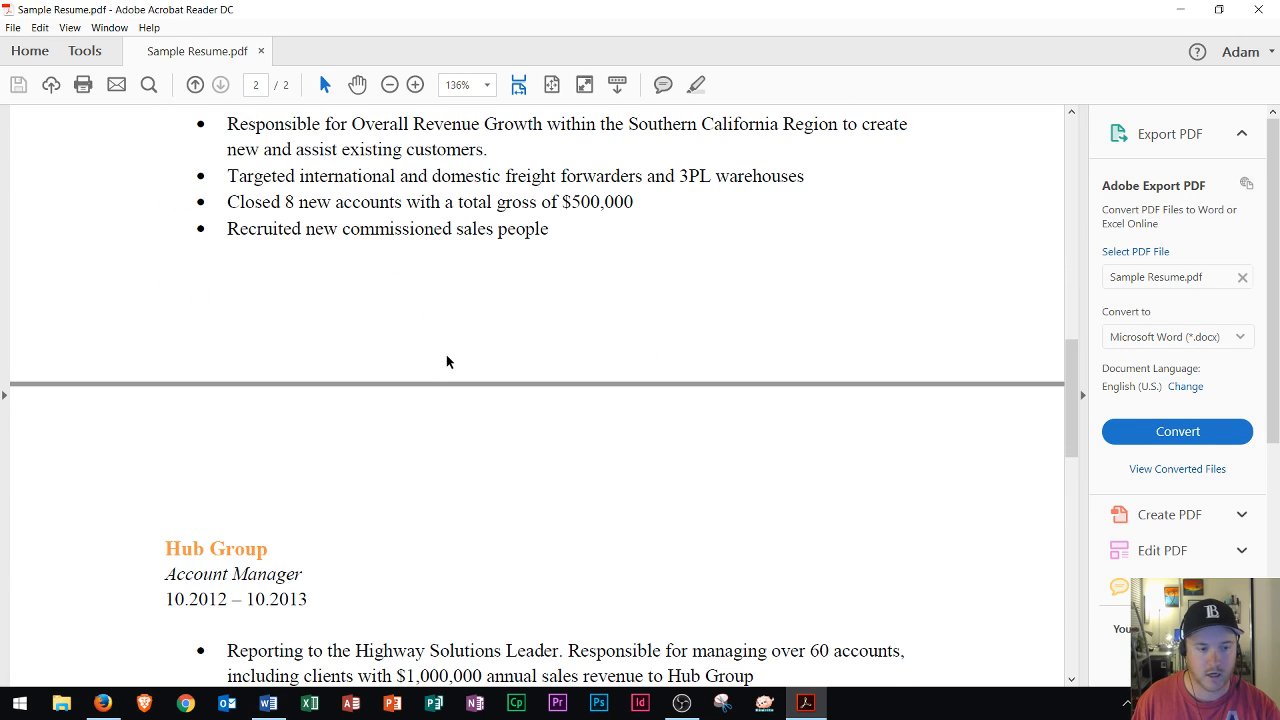
scroll(down, 3)
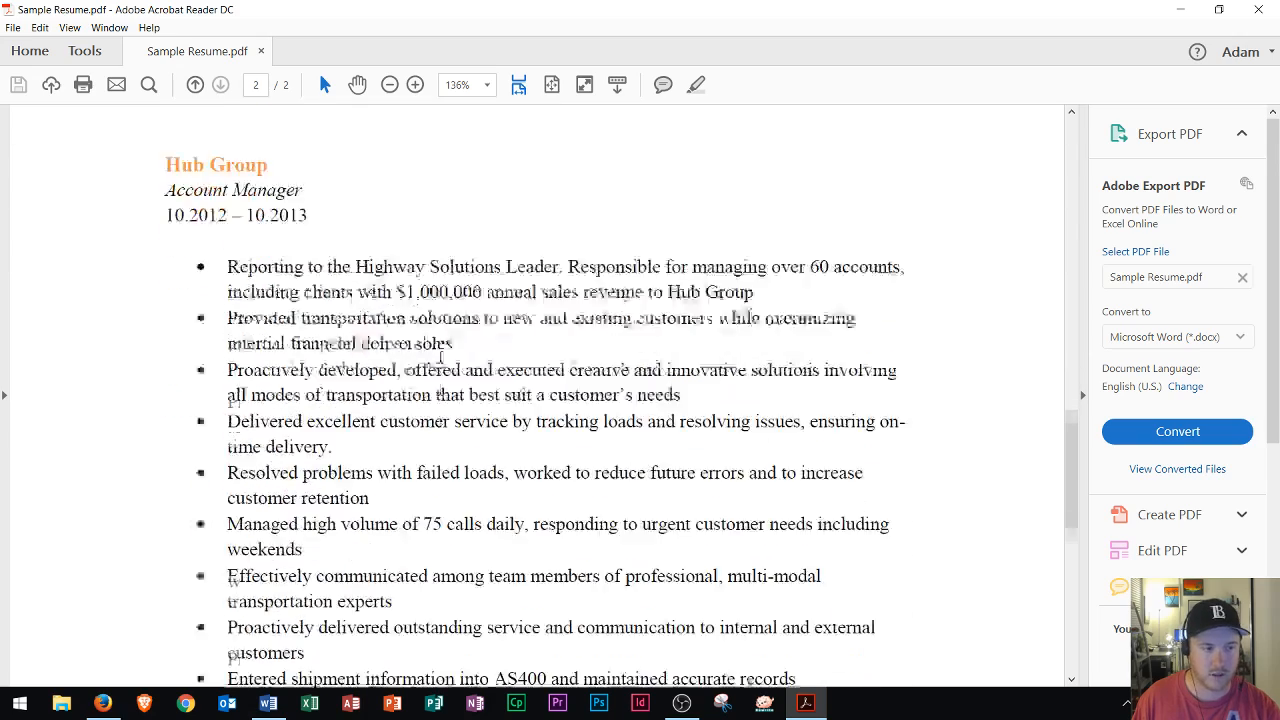
scroll(down, 3)
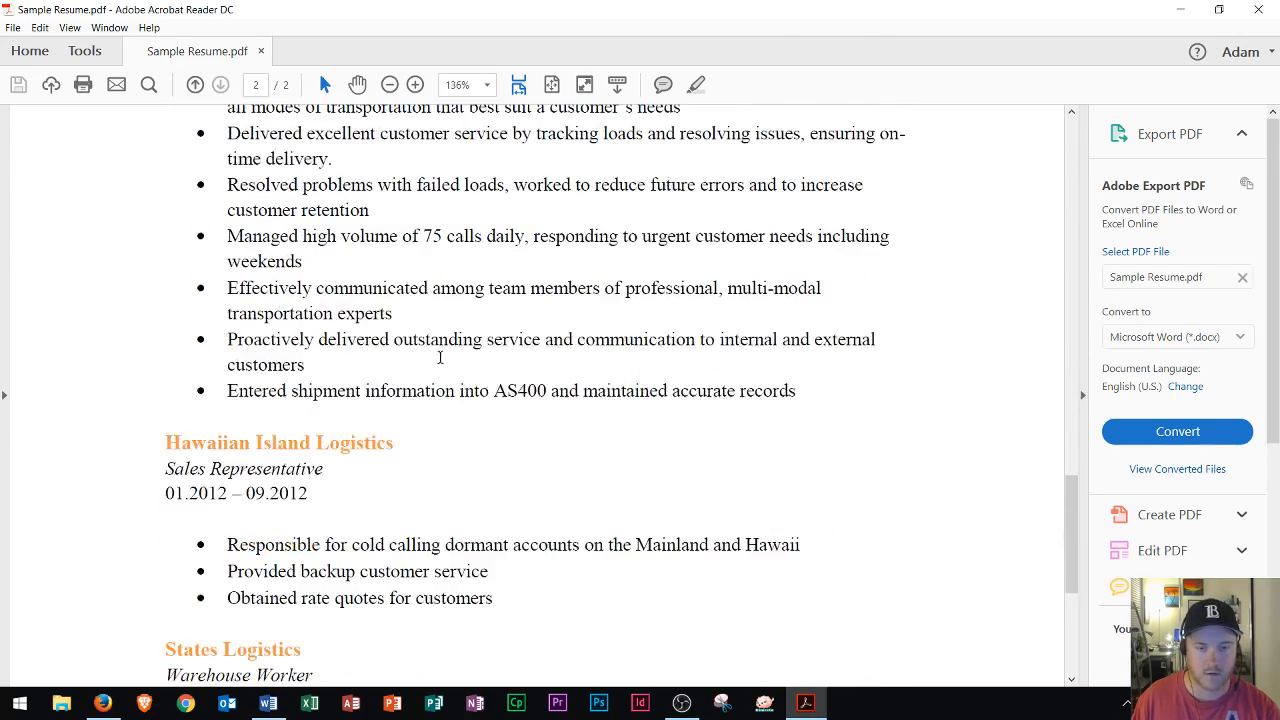
scroll(down, 3)
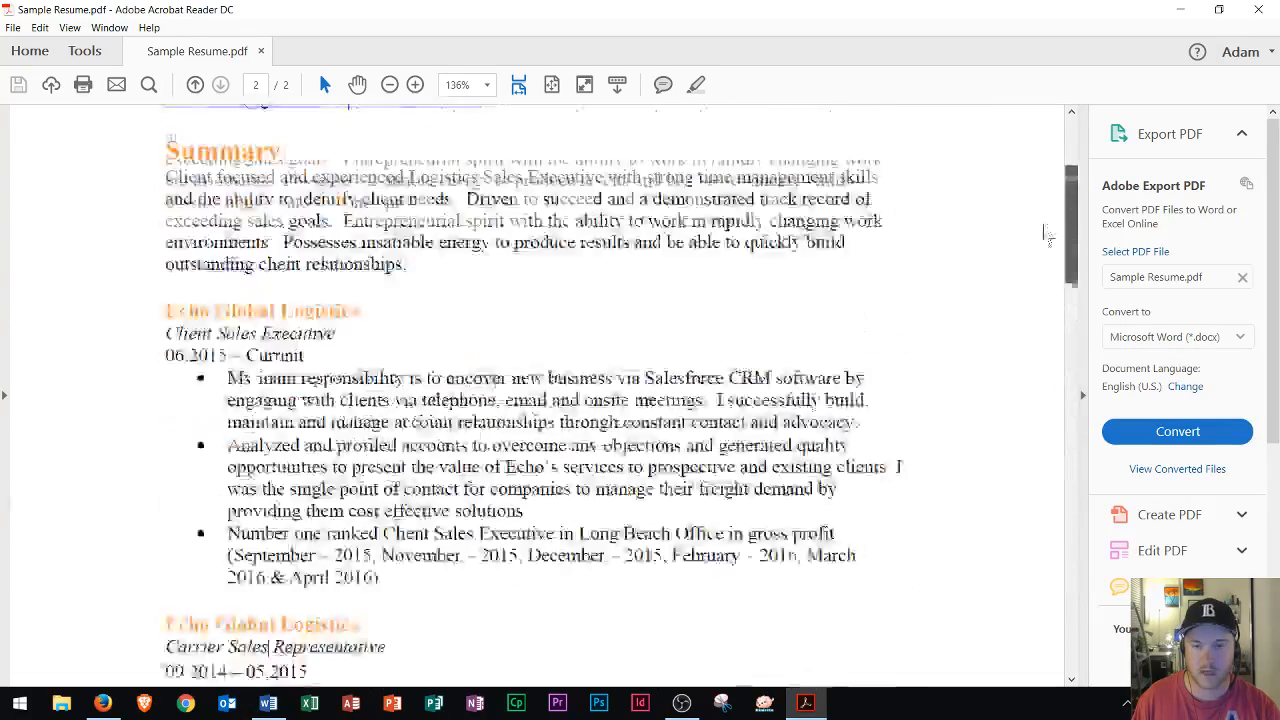
scroll(up, 3)
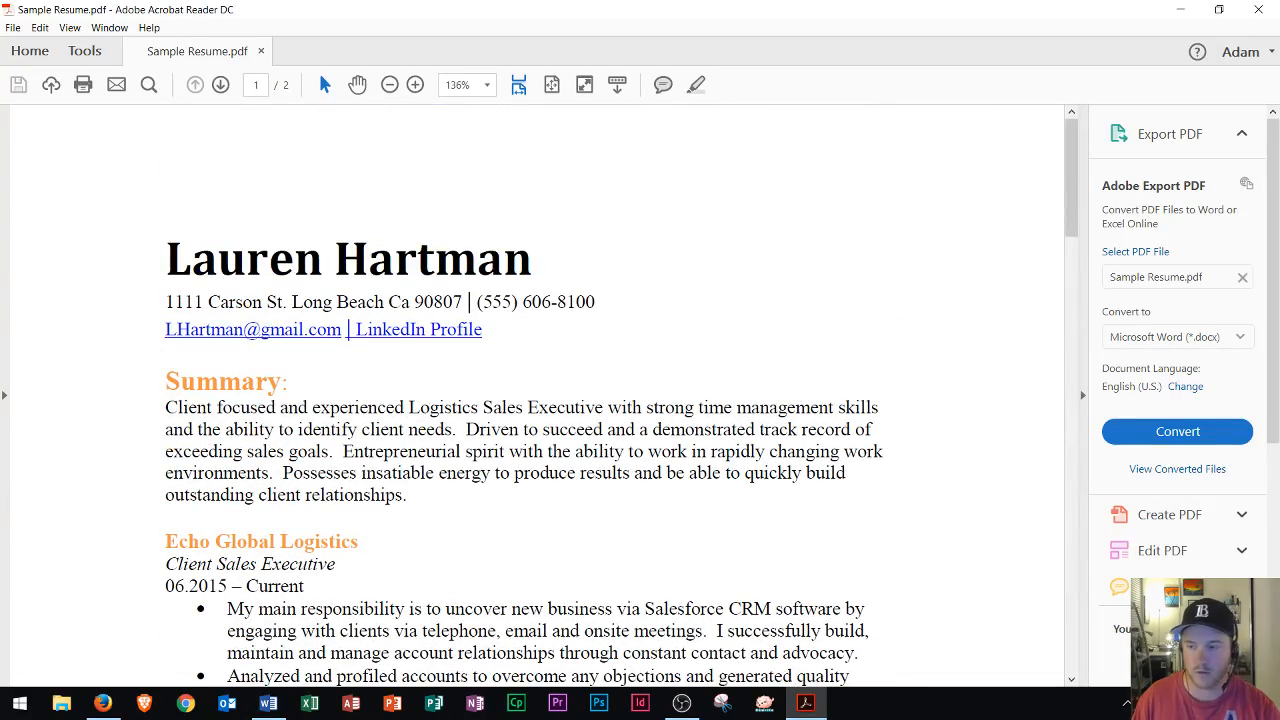